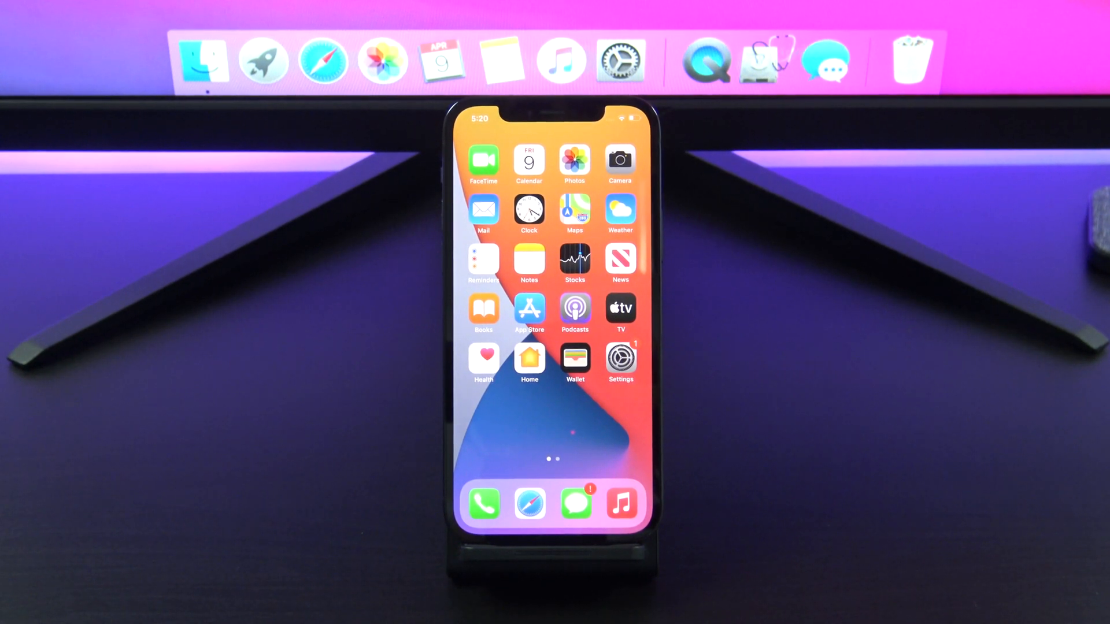
Launch Safari from the iPhone Dock to the Favourites start page
left_click(529, 503)
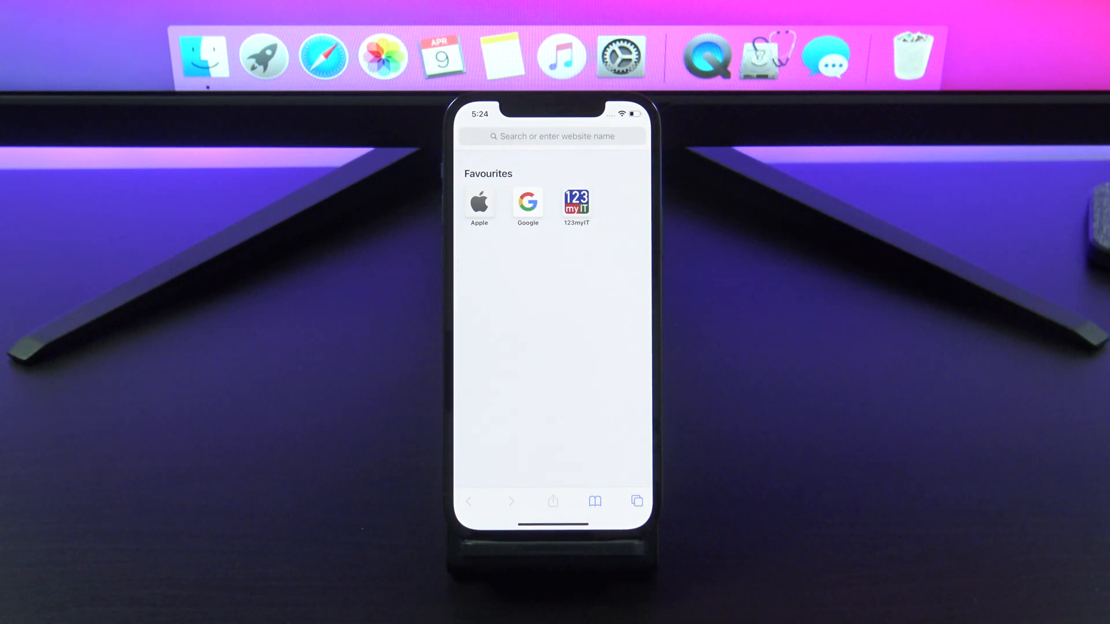
Switch Safari to Private Browsing and load the 123myIT favourite
left_click(636, 501)
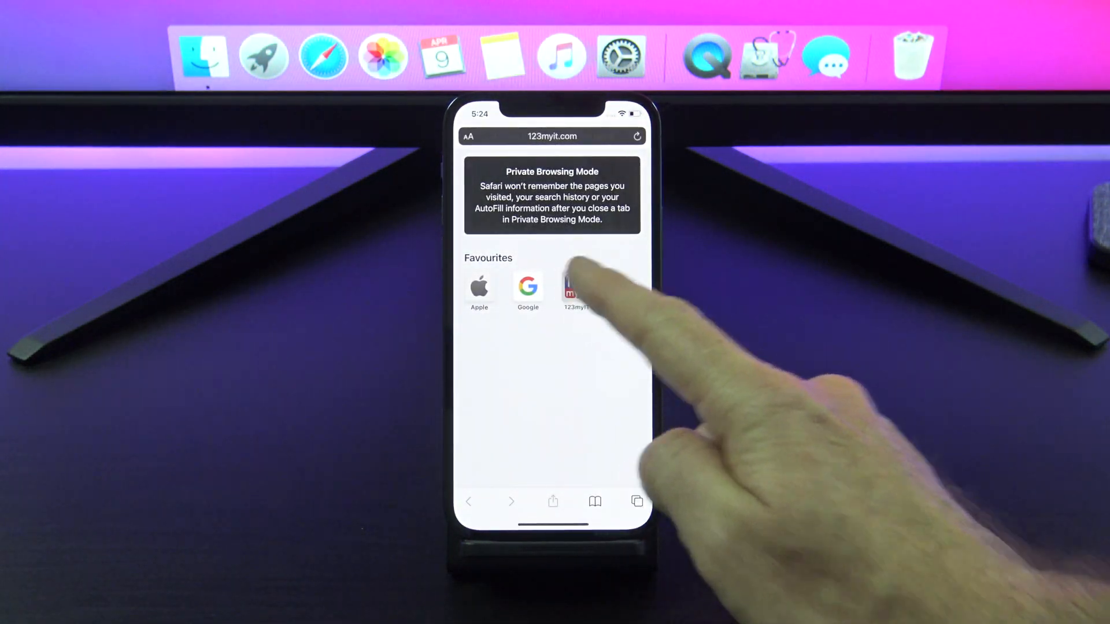
left_click(577, 288)
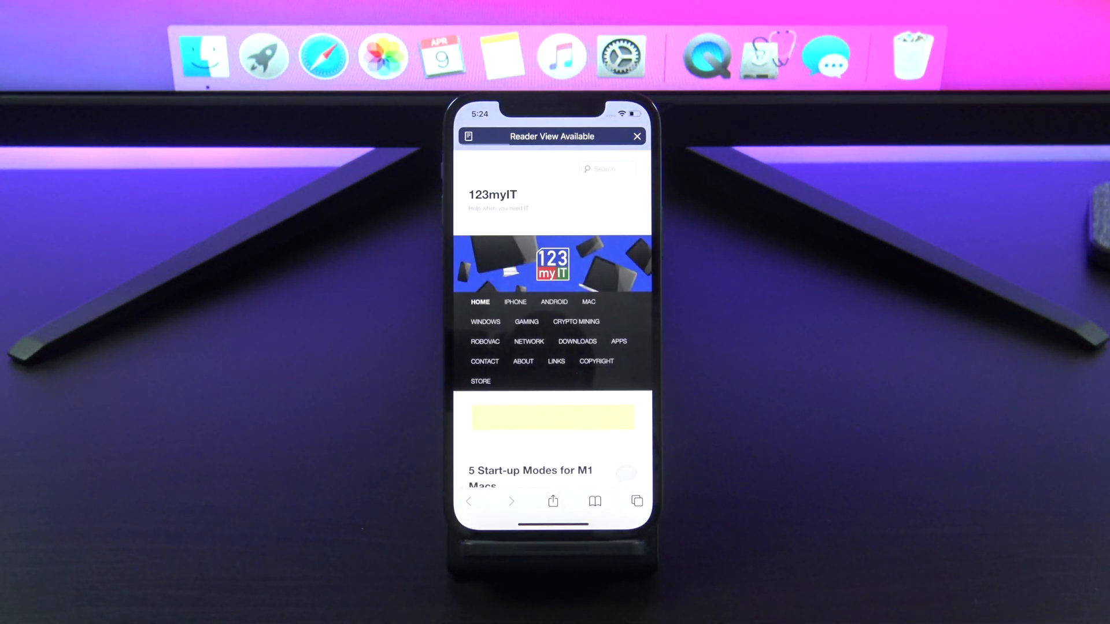
Show the tab overview listing the single private 123myIT tab
left_click(636, 136)
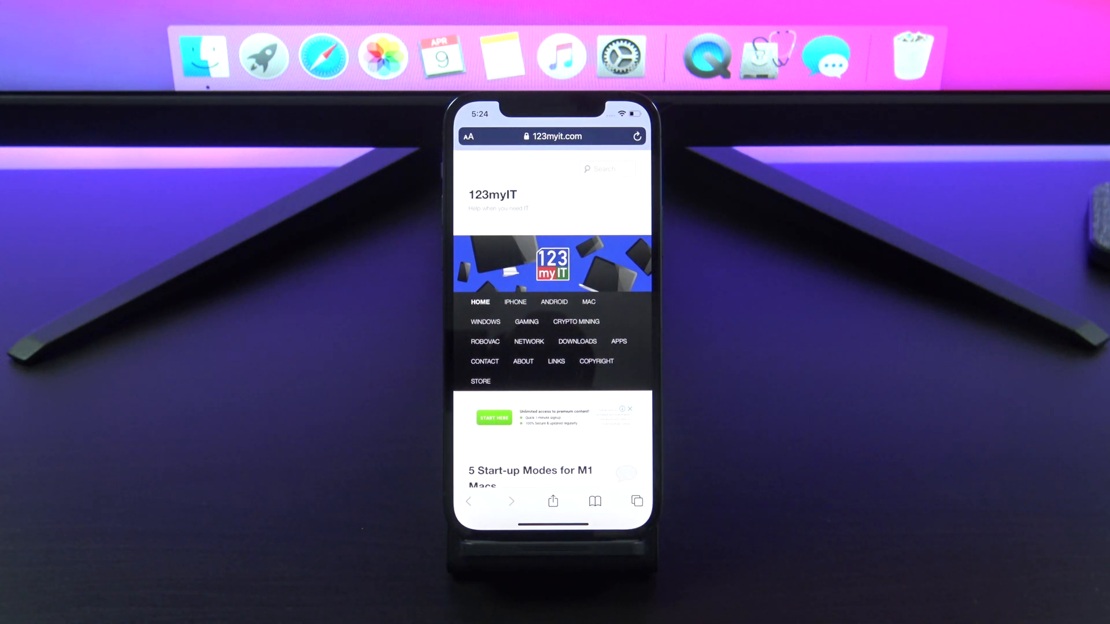
left_click(636, 501)
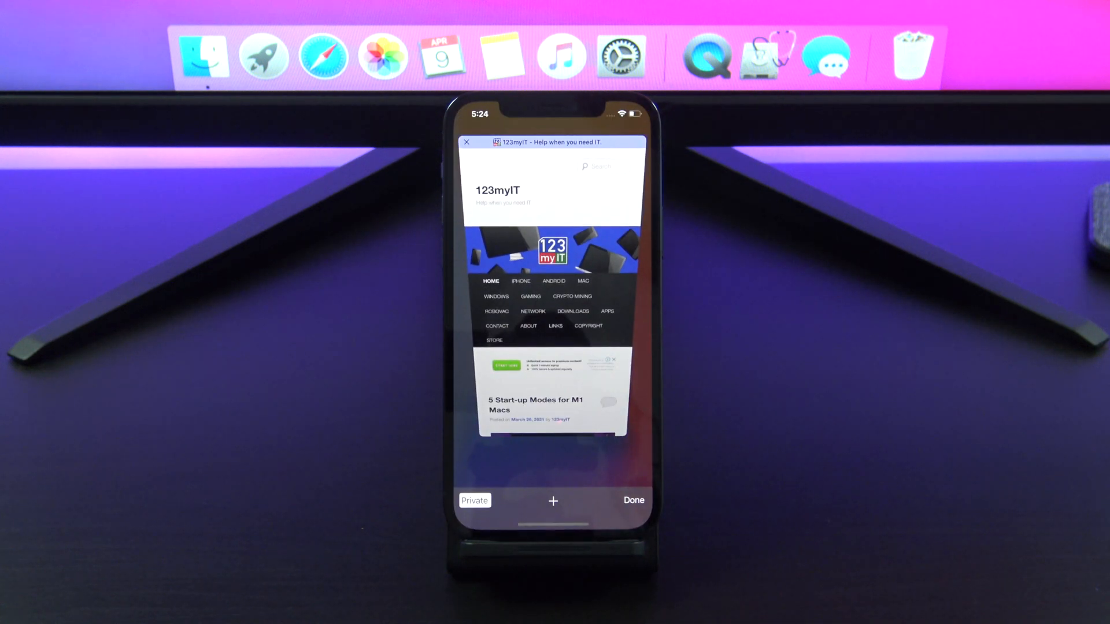
Deselect Private and return to regular browsing tabs on the iPhone
left_click(553, 501)
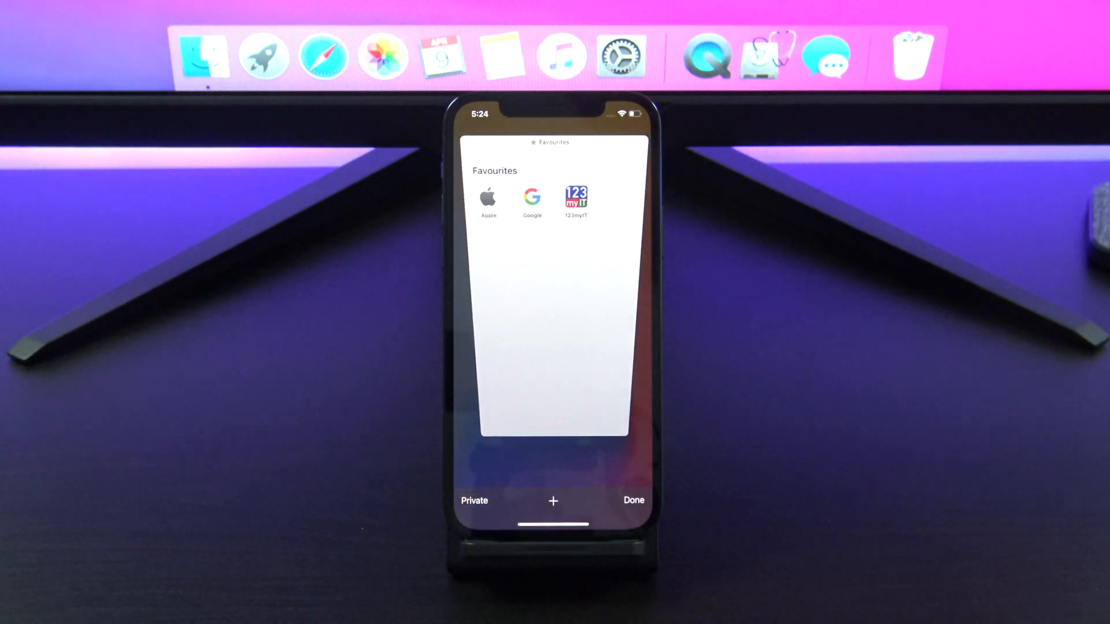
left_click(633, 501)
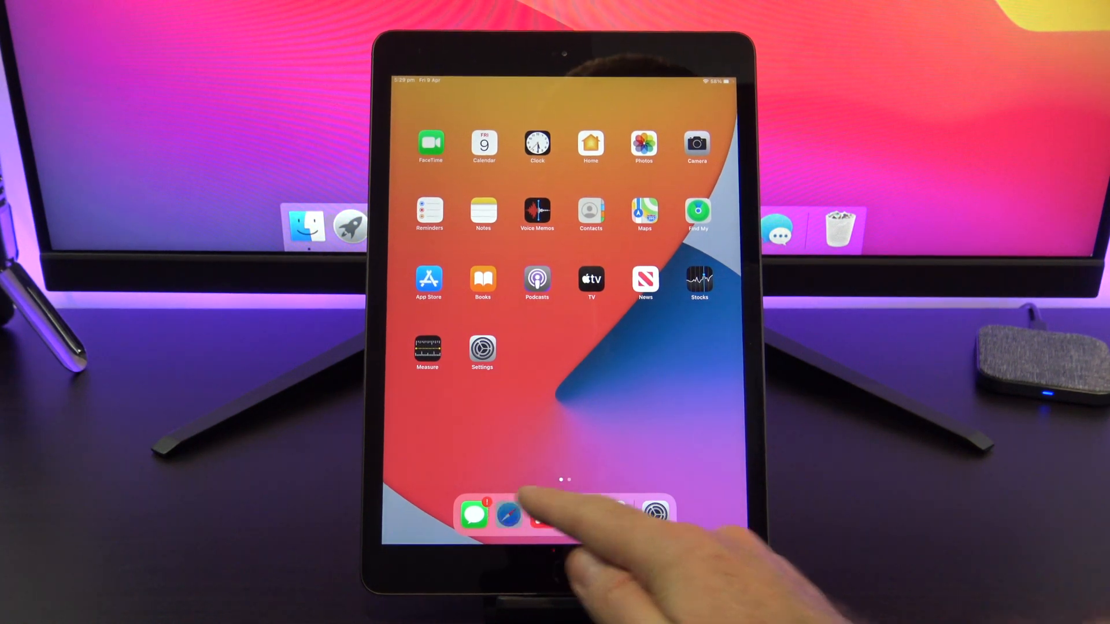
Launch Safari from the iPad Dock and enable Private Browsing in the tab overview
left_click(508, 515)
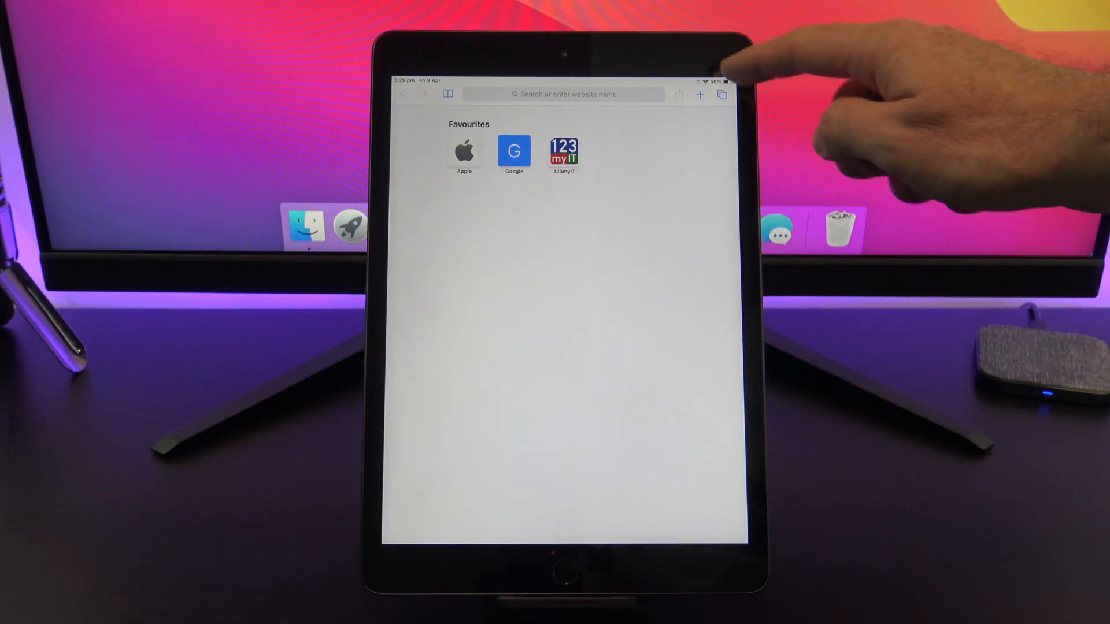
left_click(722, 94)
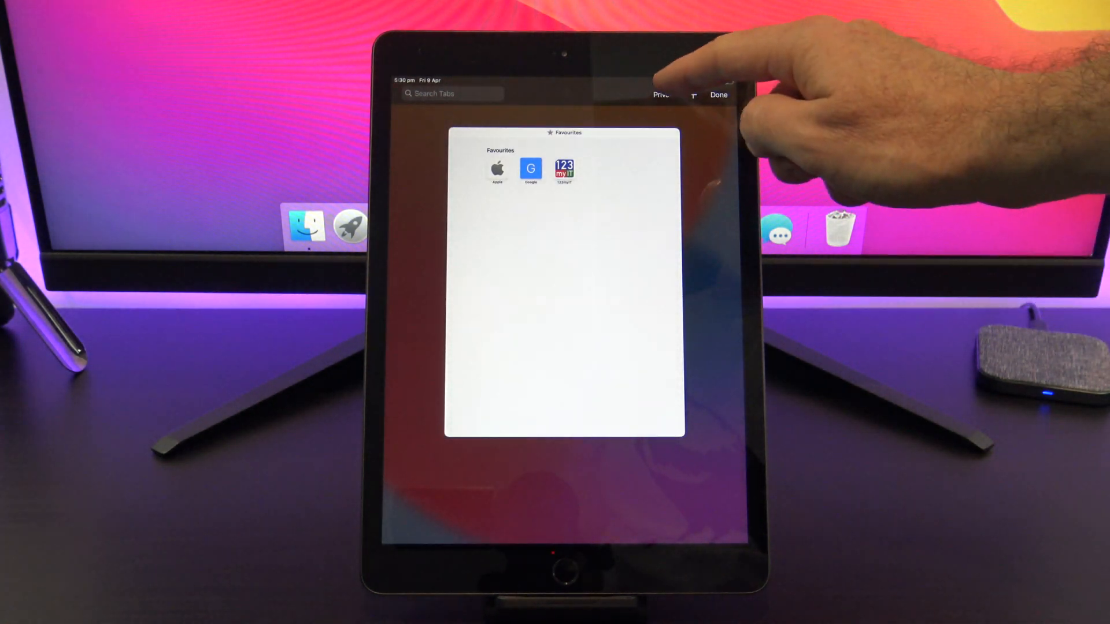
left_click(663, 94)
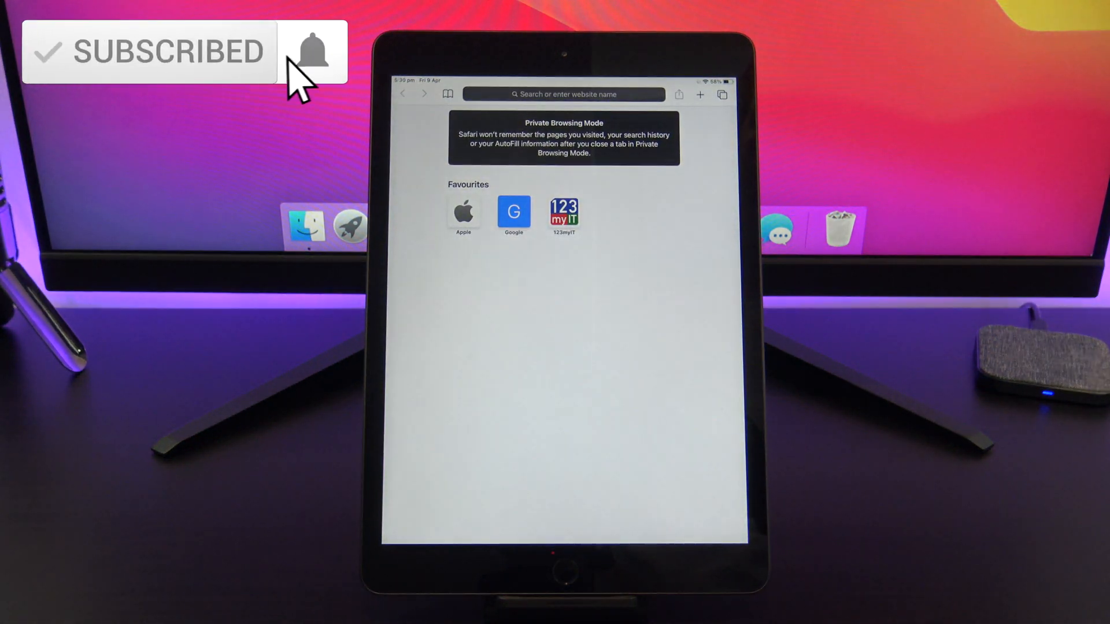
left_click(723, 94)
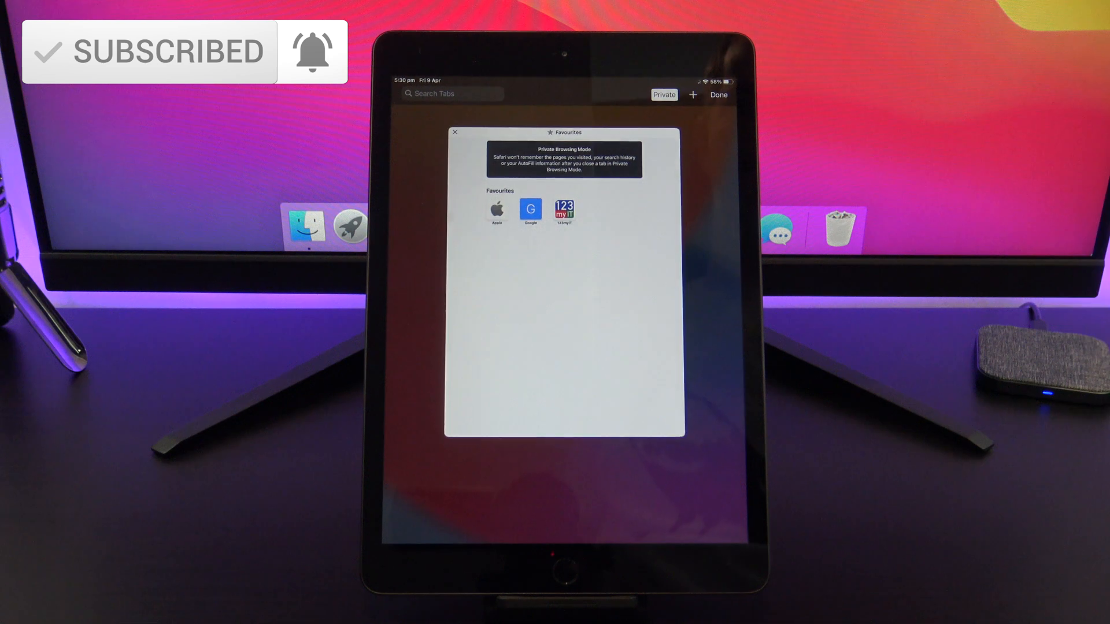